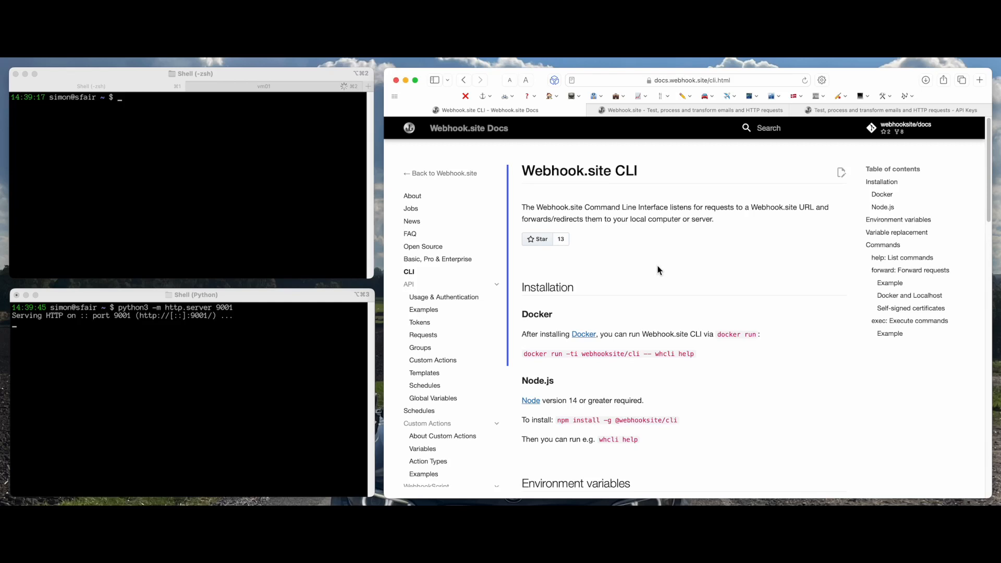
mouse_move(650, 260)
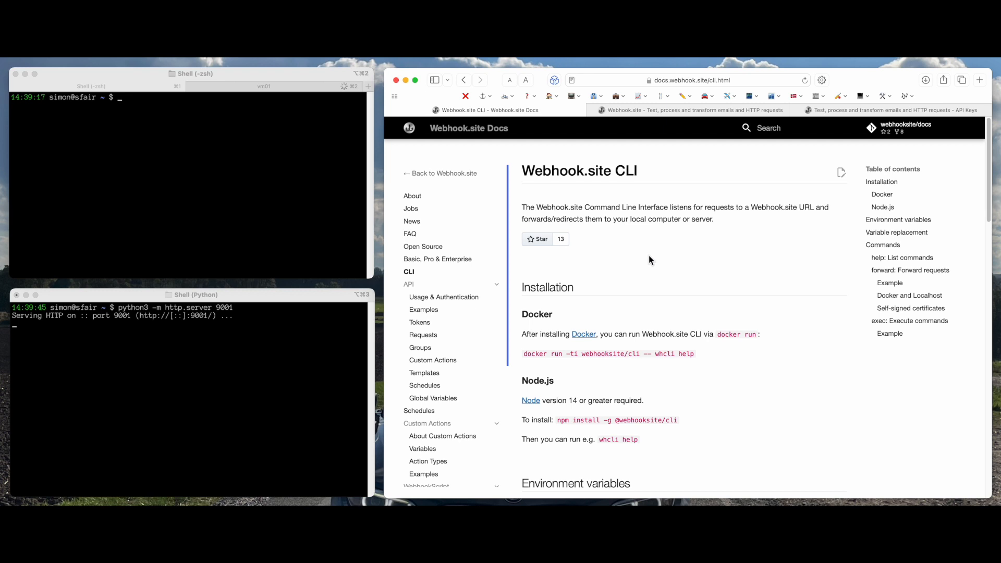
mouse_move(643, 250)
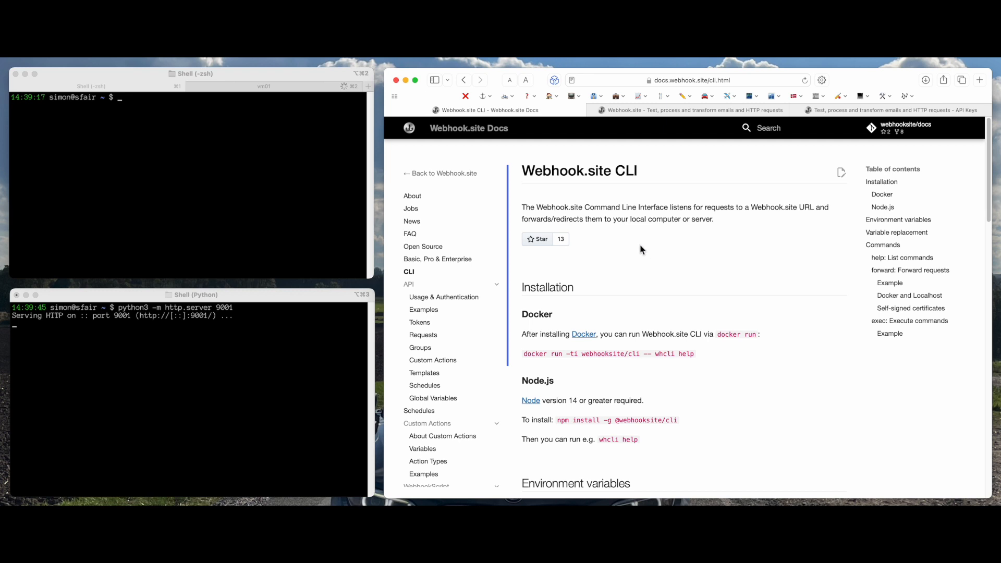
mouse_move(560, 423)
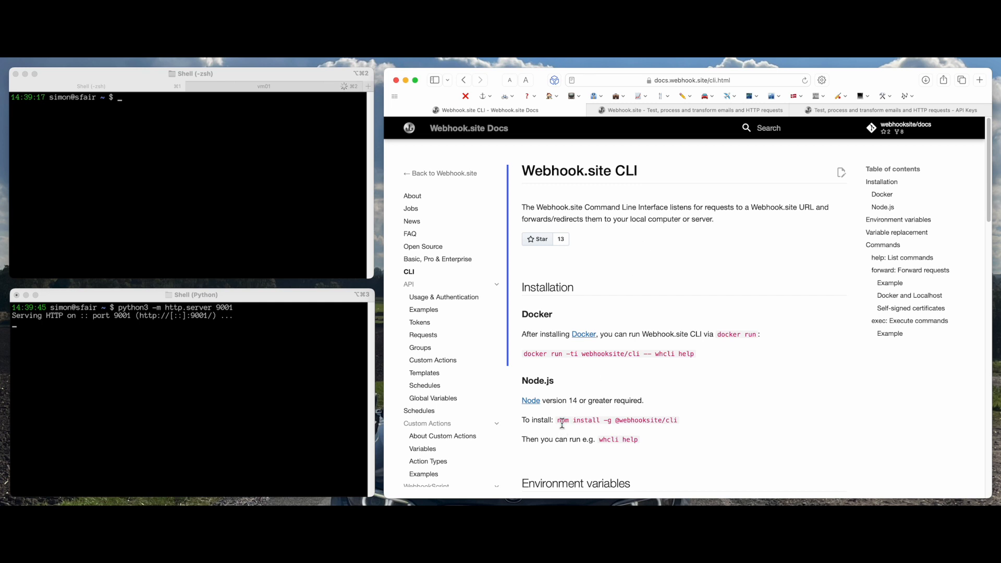
Copy the npm install command from the docs and run it, installing whcli with 58 packages
double_click(585, 419)
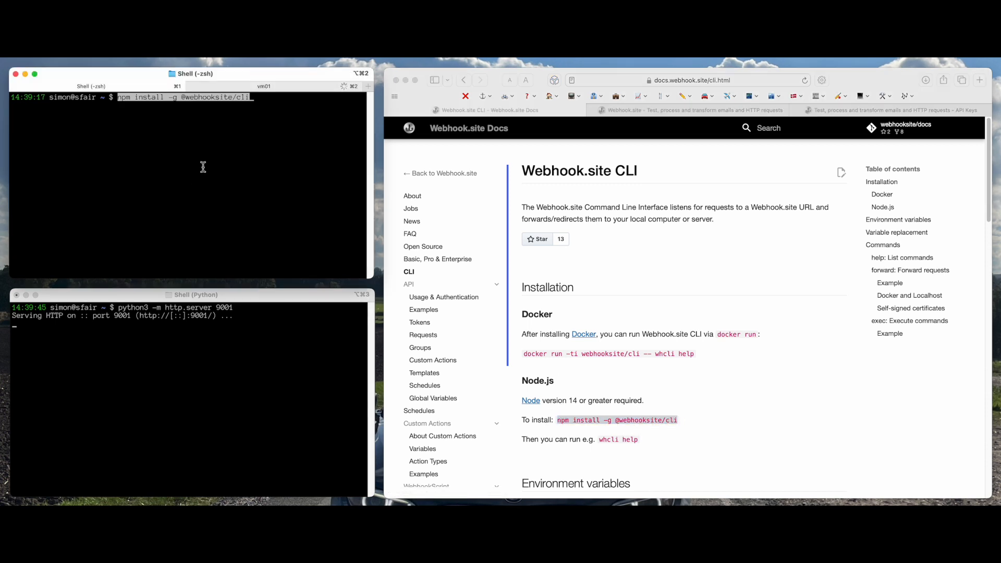
key(Return)
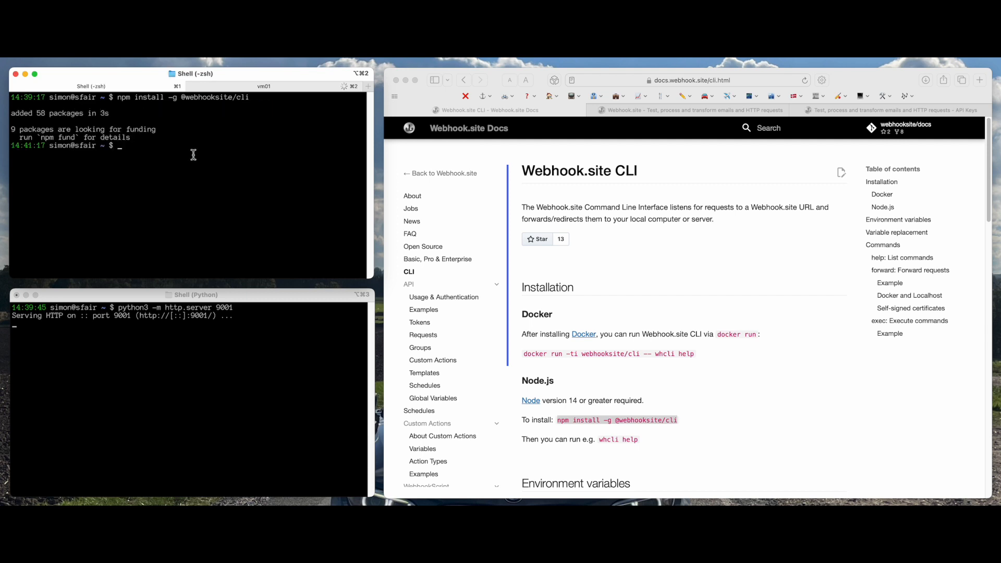
text(wh)
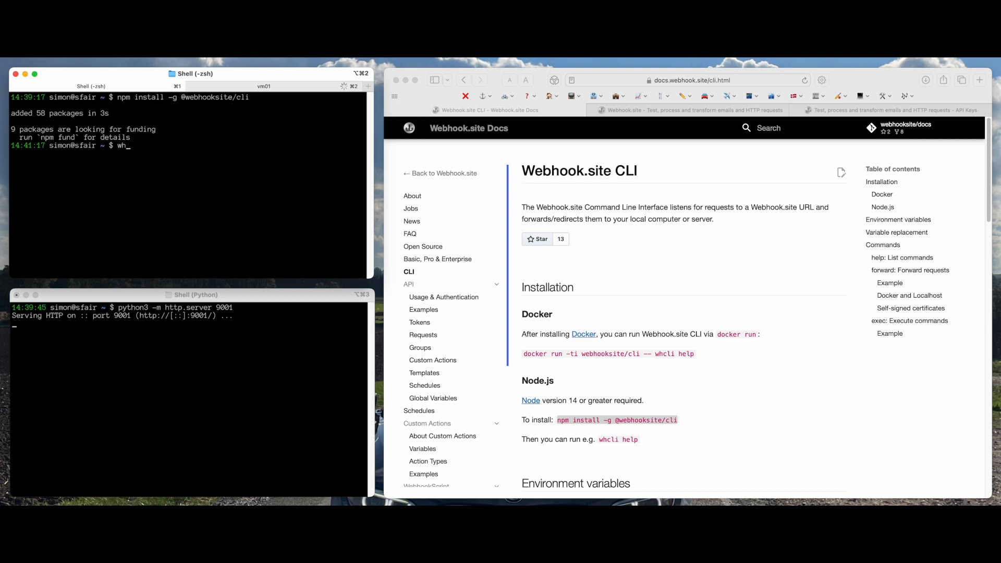
key(Return)
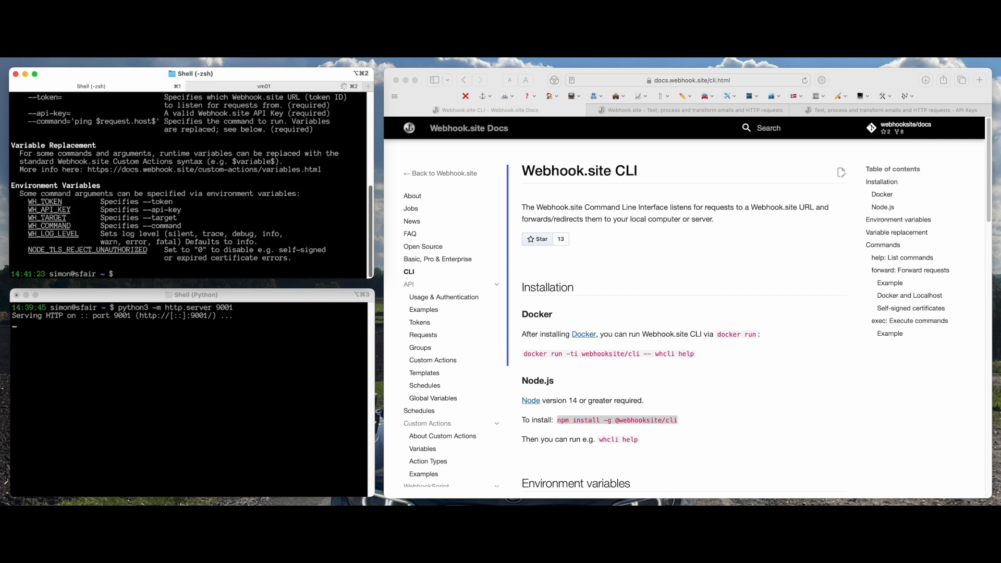
text(whcli forward)
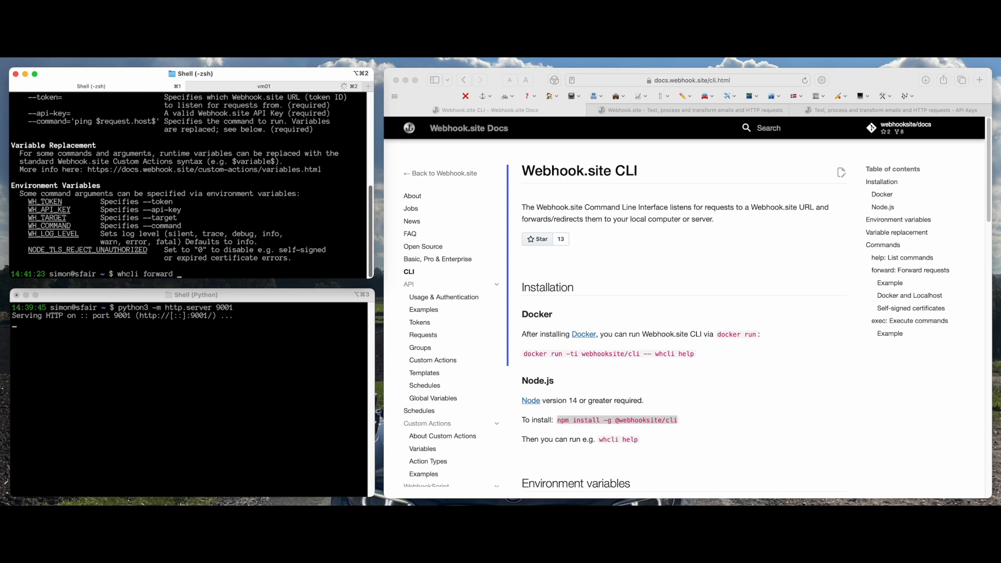
text(--)
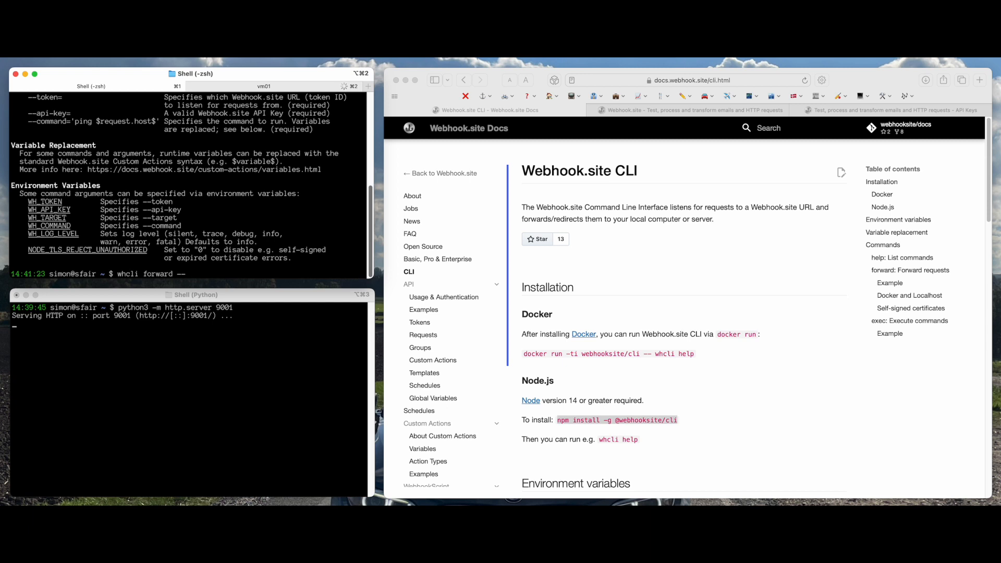
text(--target)
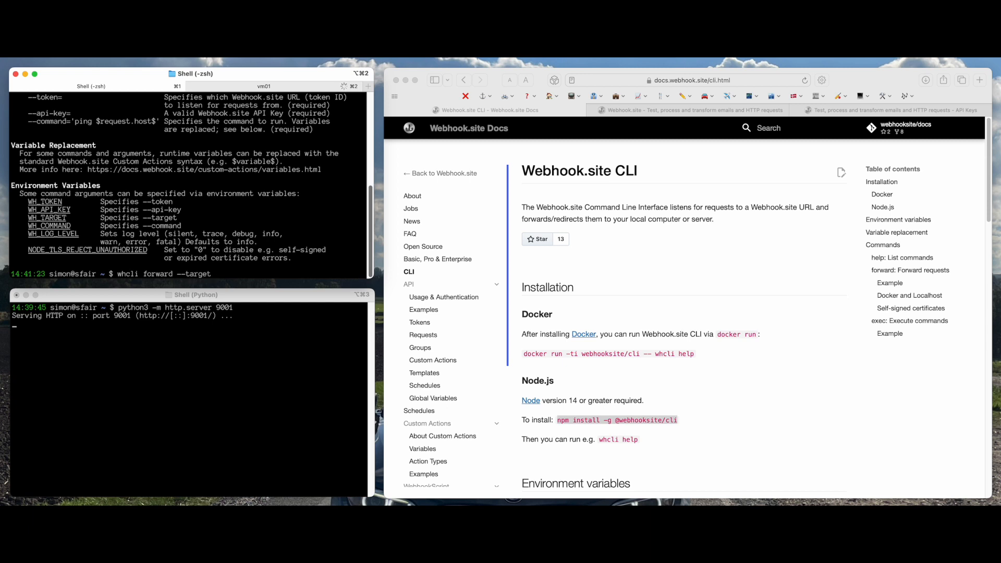
text(=https://)
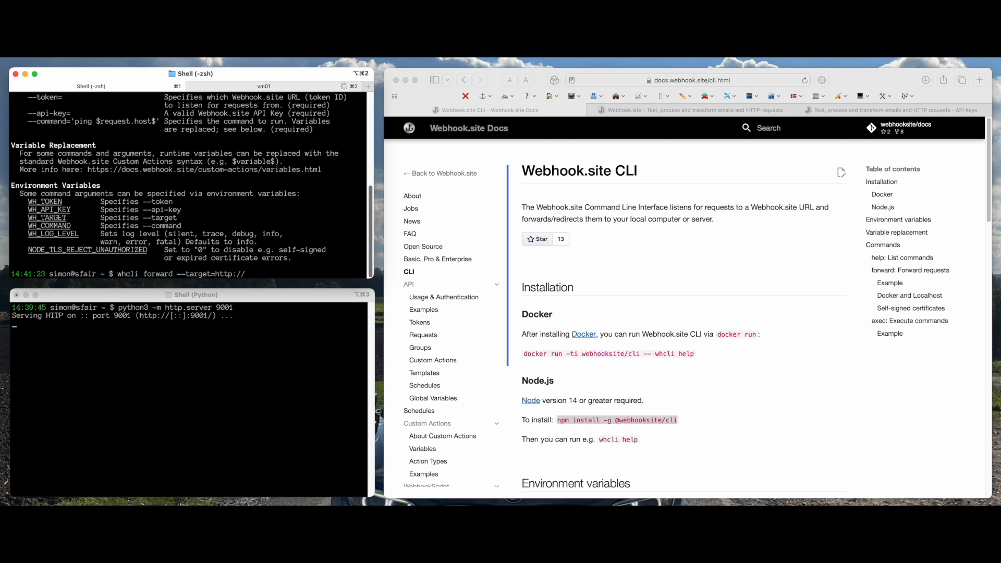
text(localhost:9)
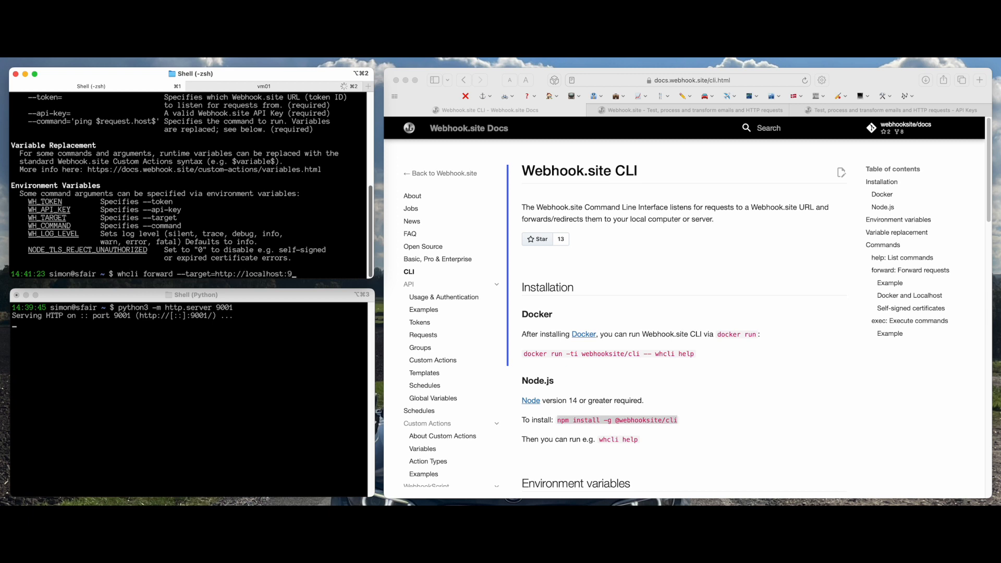
text(001)
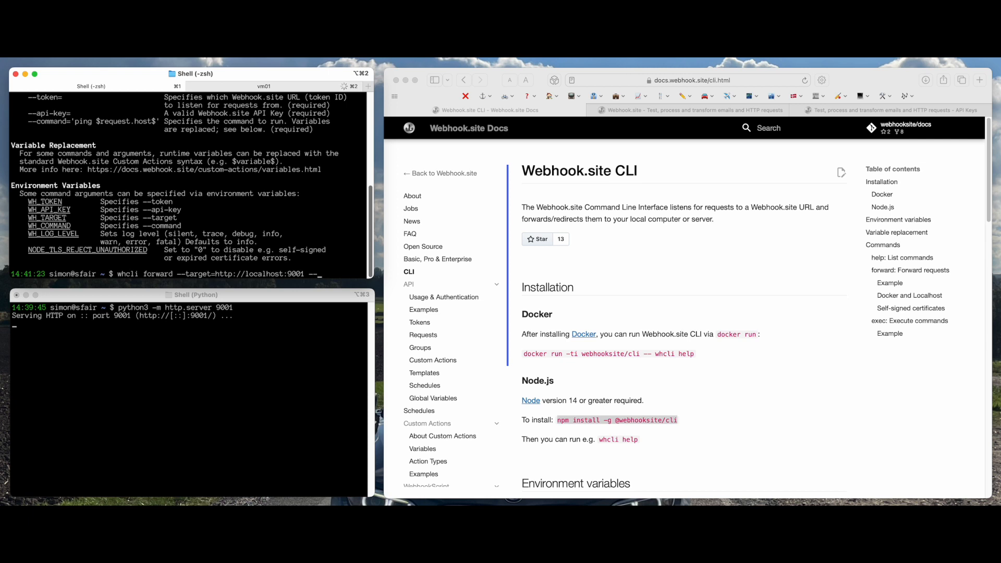
text(--api-key=)
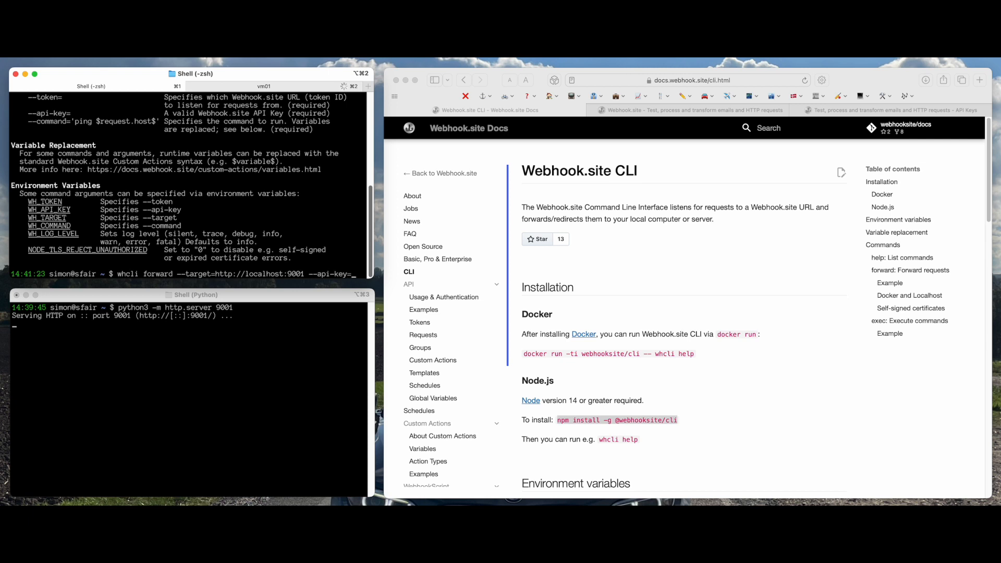
Add a new API key and the URL token, then start whcli forward listening
click(890, 110)
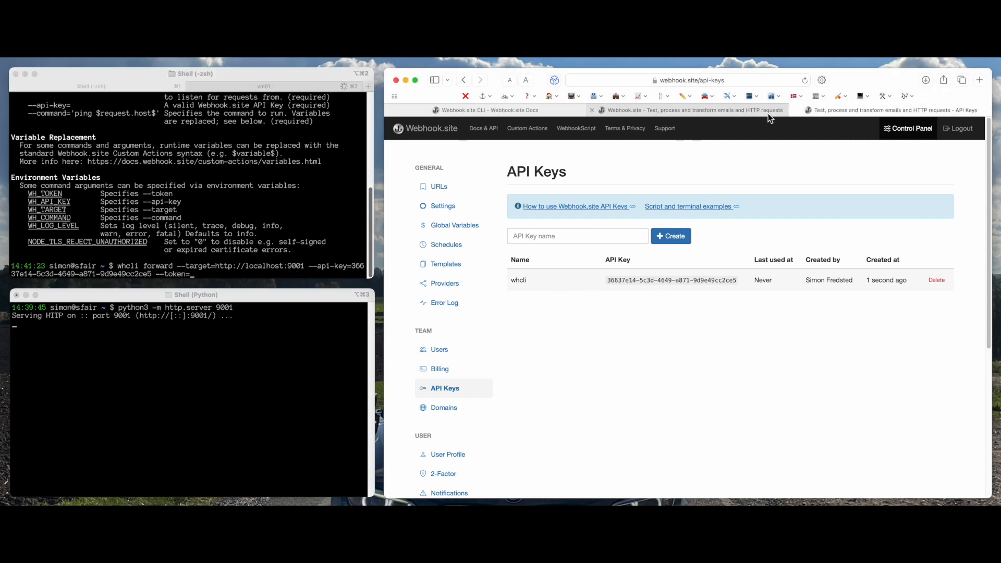
click(691, 110)
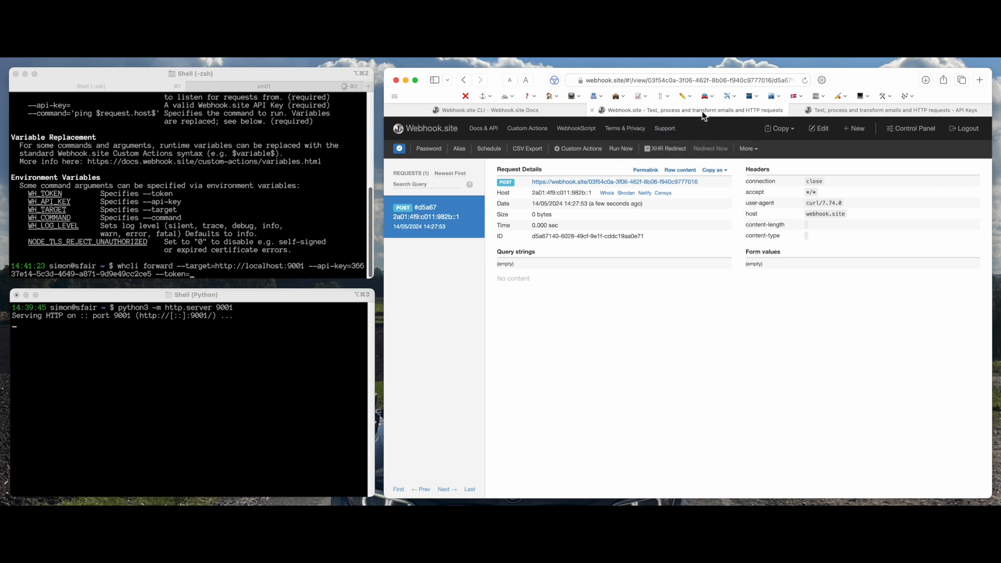
mouse_move(731, 218)
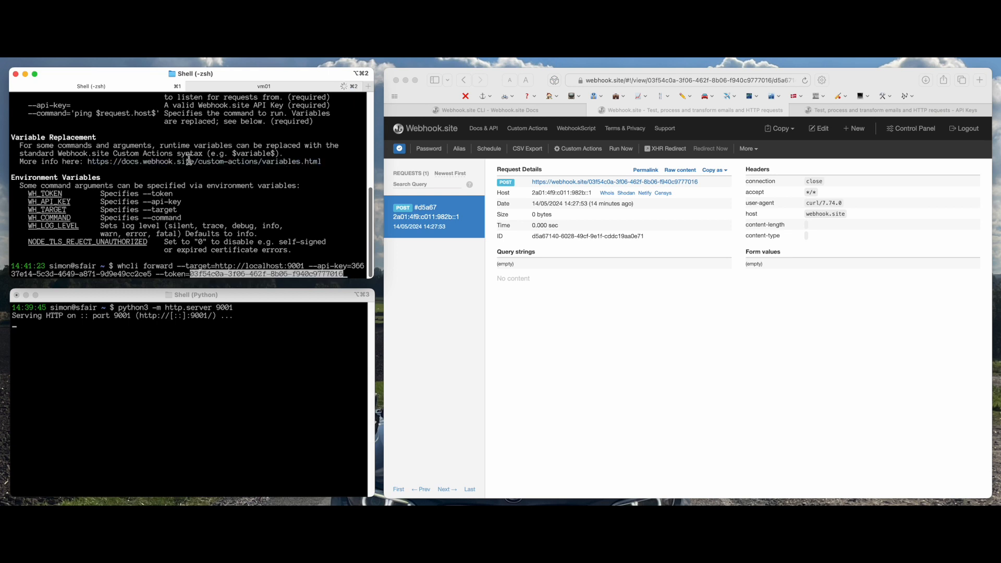
key(Return)
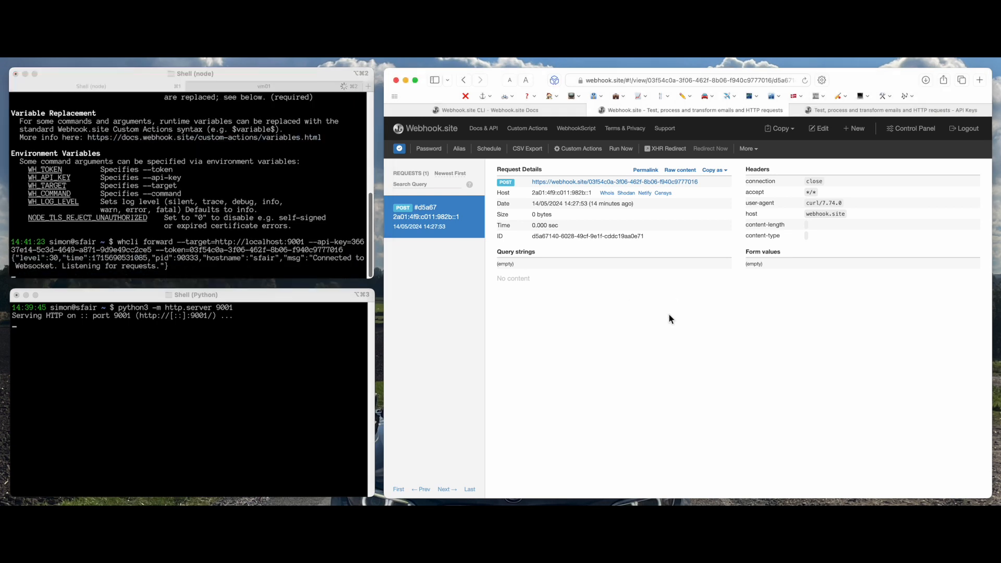
Copy the webhook request URL with the link's Copy Link option
right_click(616, 182)
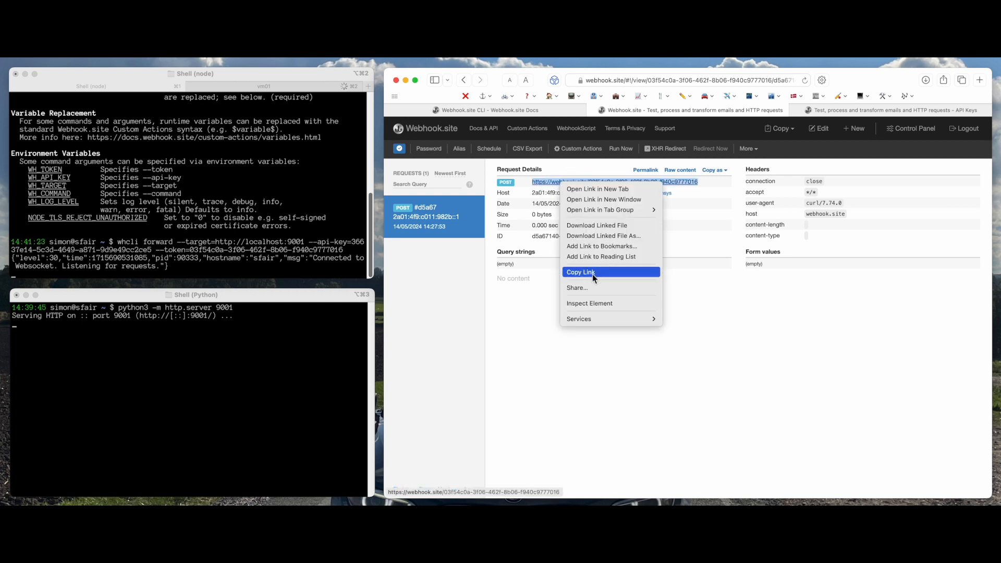
click(580, 272)
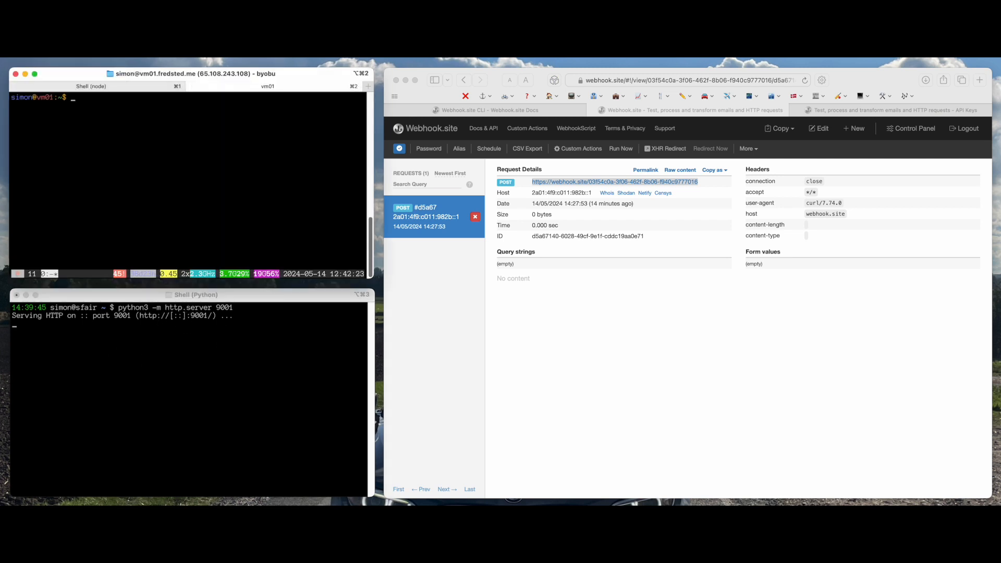
text(curl https://webhook.site/03f54c0a-3f06-462f-8b06-f940c9777016)
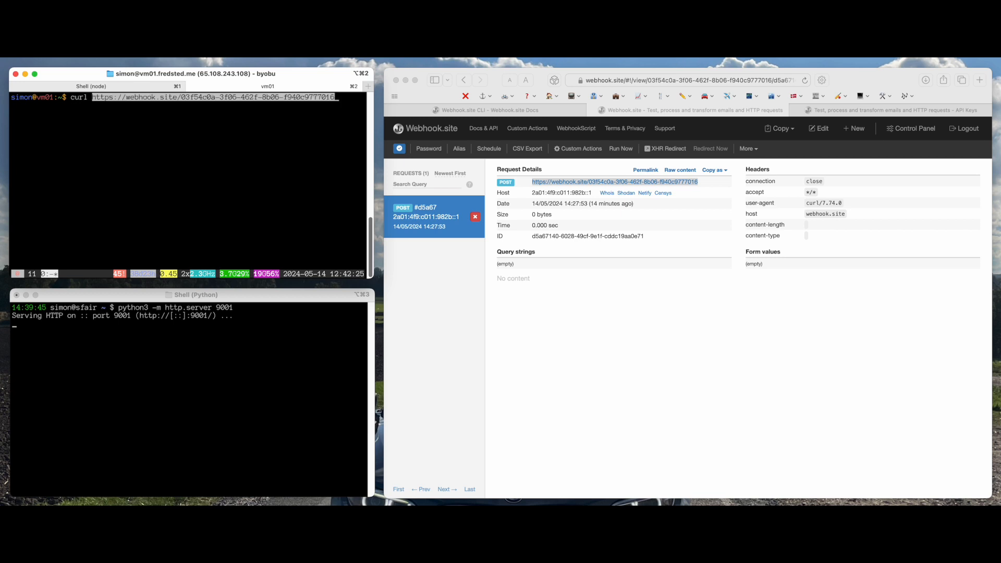
key(Return)
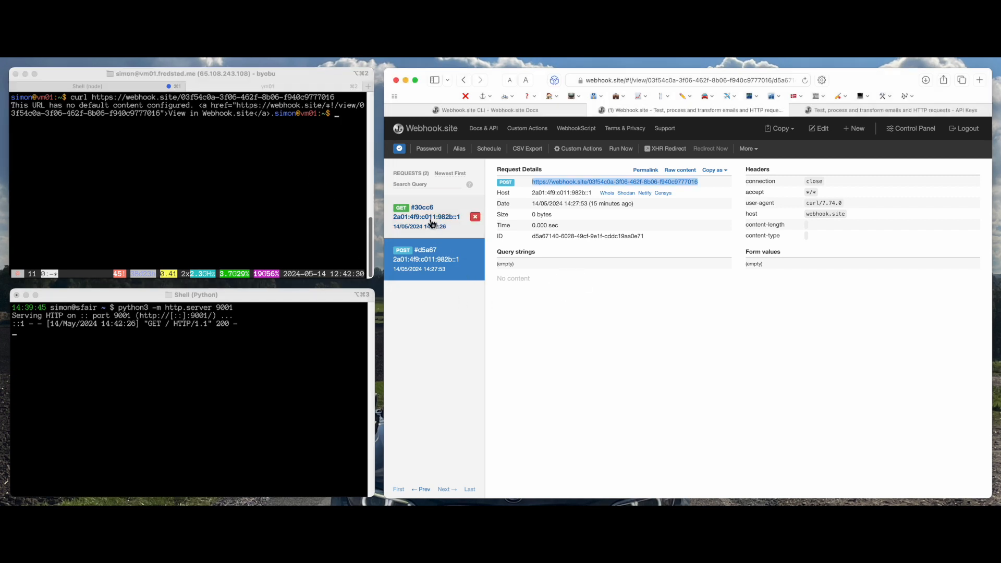
click(426, 216)
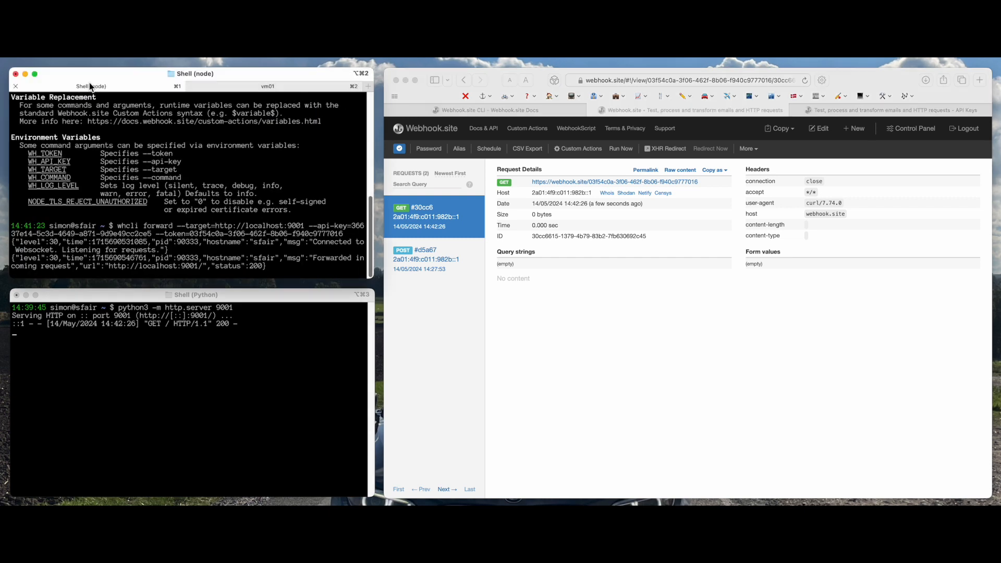
mouse_move(131, 226)
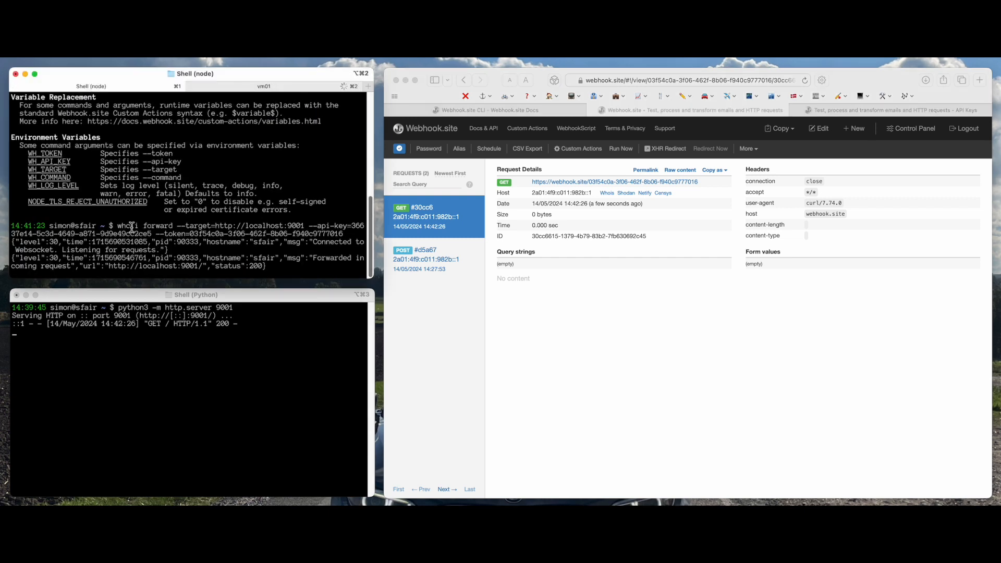
double_click(128, 225)
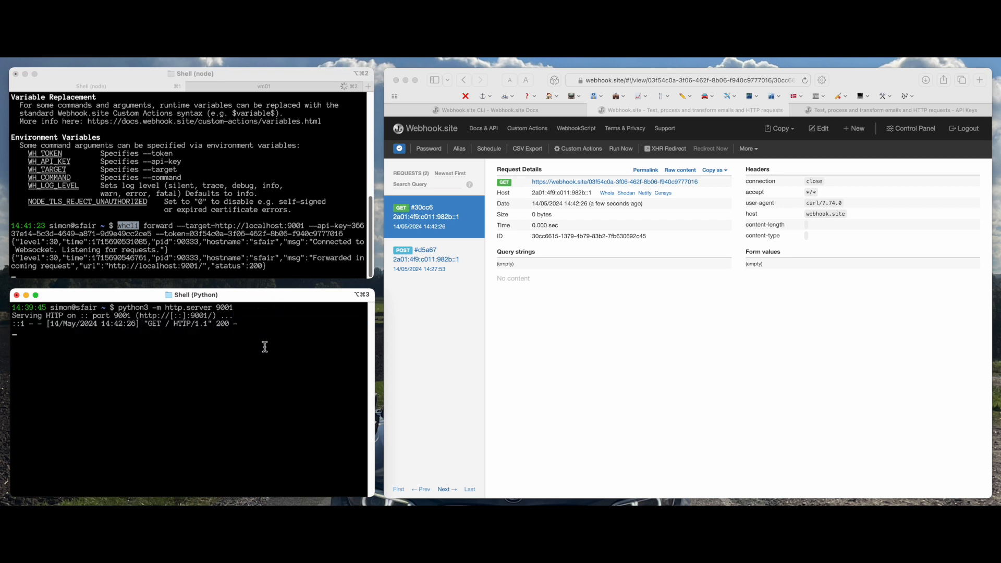
mouse_move(694, 347)
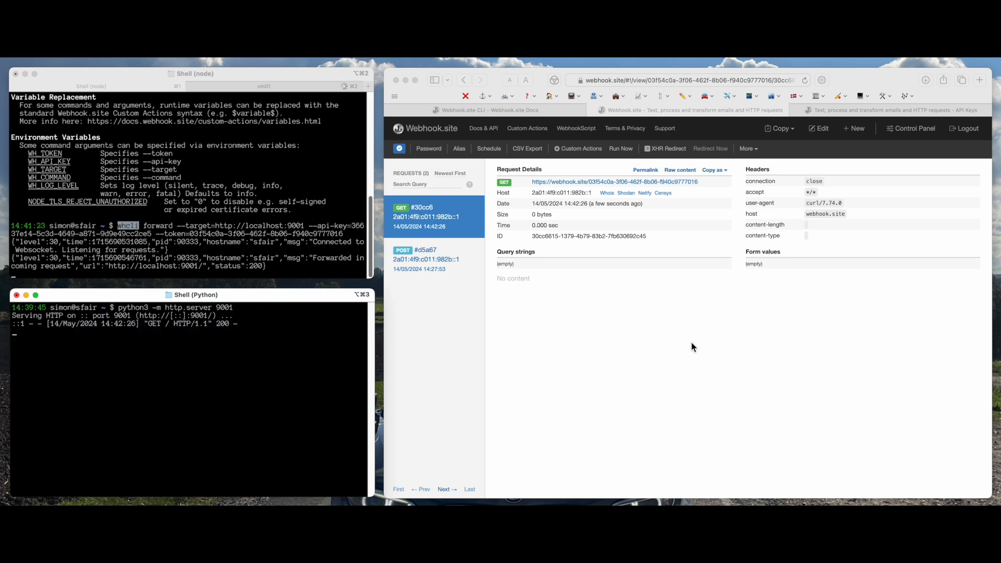